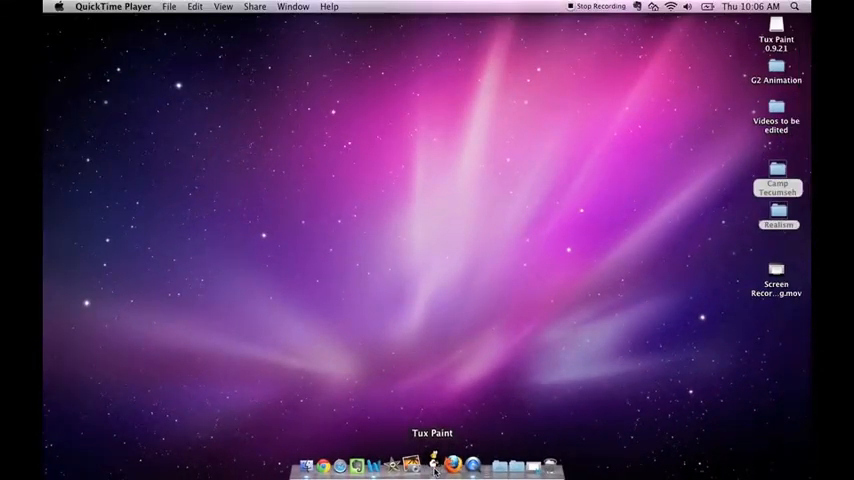
- Launch Tux Paint from the Dock, showing the red schoolhouse drawing
click(423, 458)
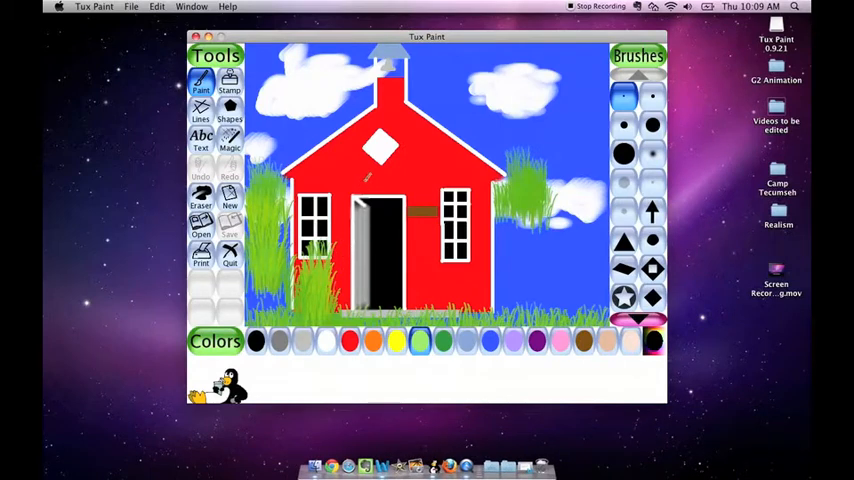
mouse_move(380, 250)
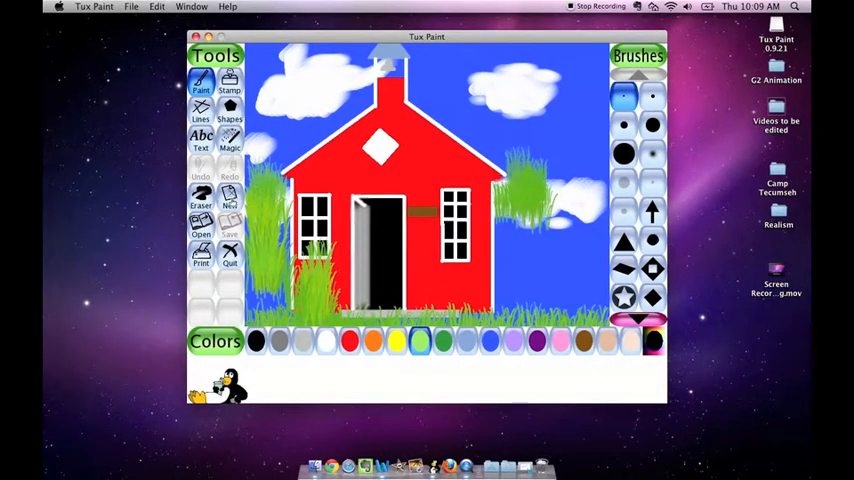
- Start a new drawing with a solid blue background
click(229, 205)
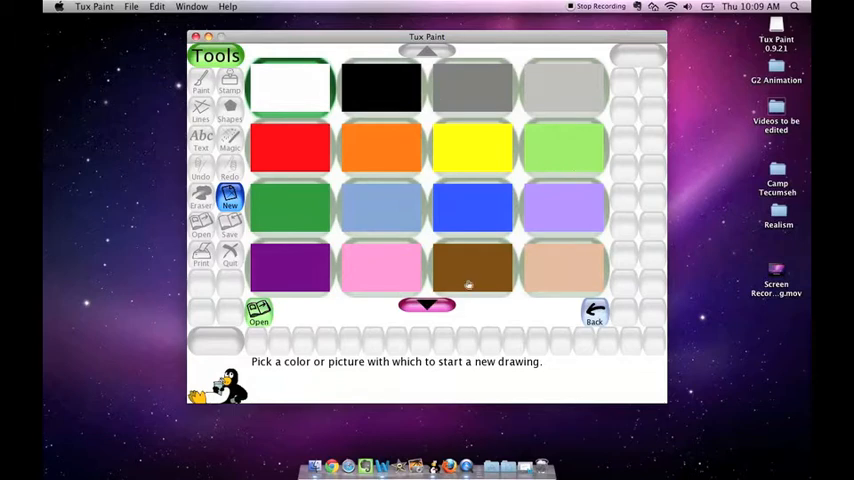
mouse_move(413, 225)
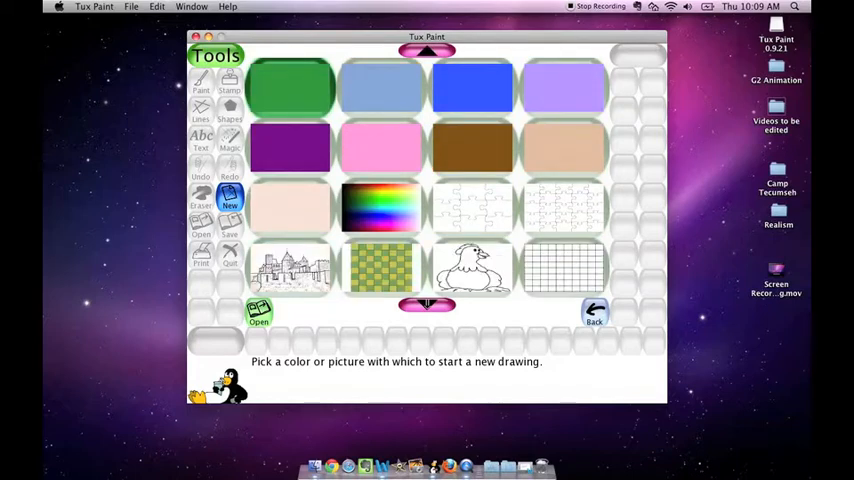
click(425, 306)
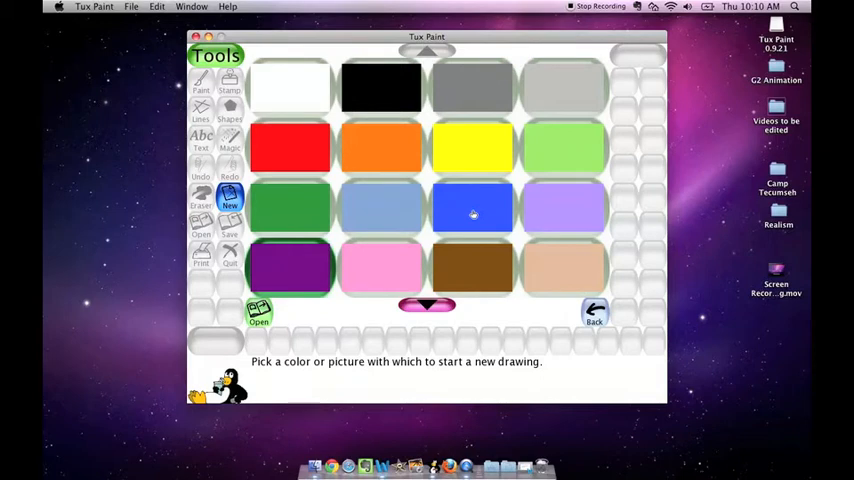
click(473, 207)
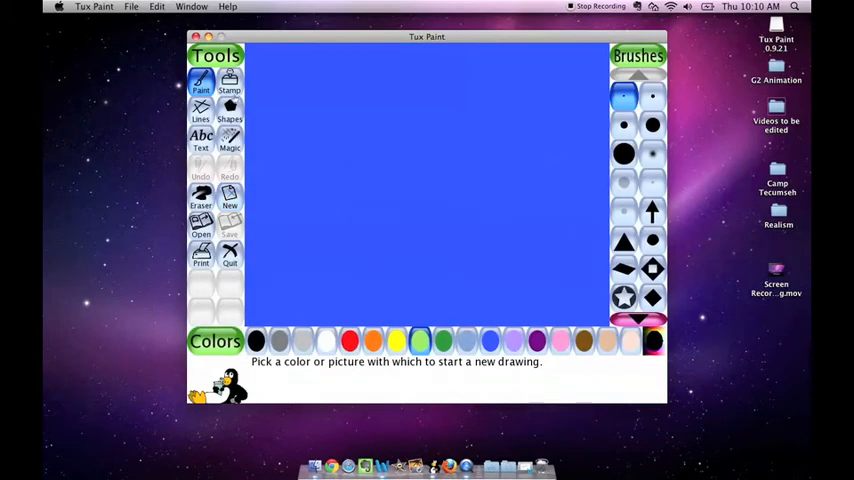
- Paint a yellow scribble on the blue canvas, then switch to the Eraser
click(326, 341)
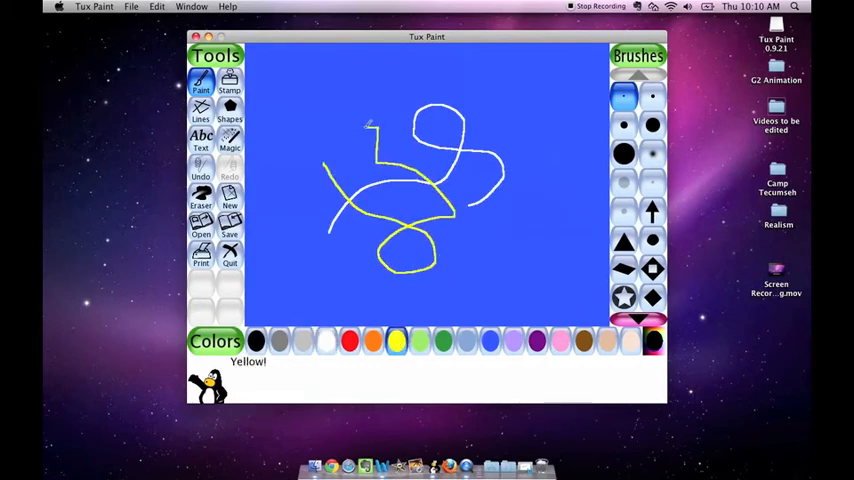
click(200, 197)
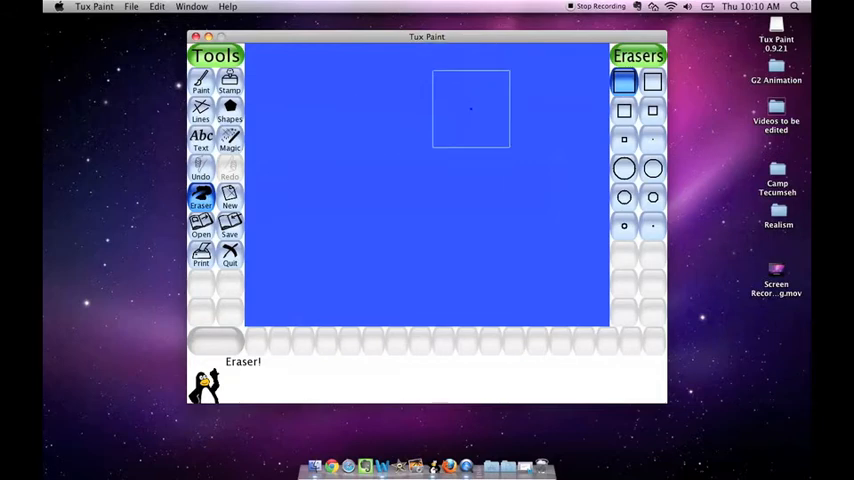
mouse_move(404, 210)
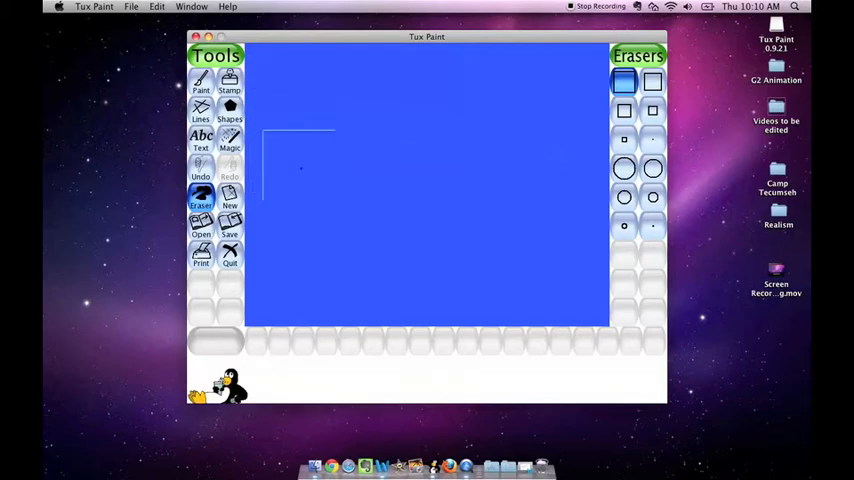
- Begin another new drawing, bringing up the save prompt for the blue picture
click(200, 80)
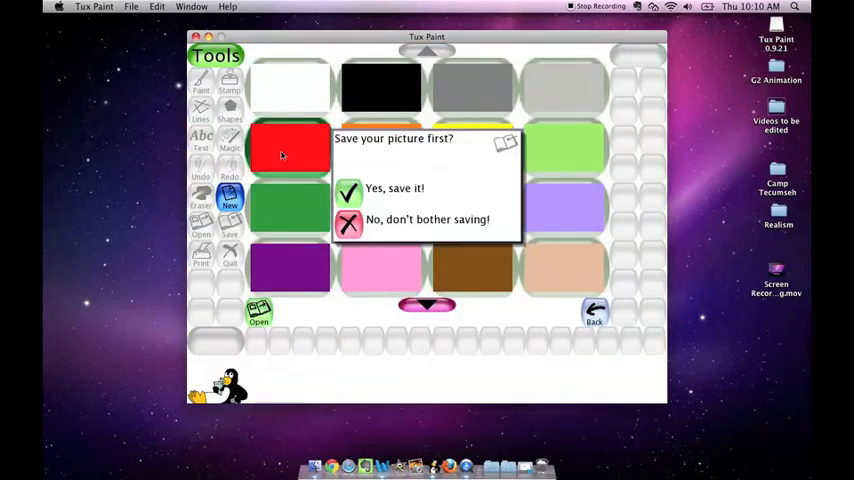
mouse_move(390, 219)
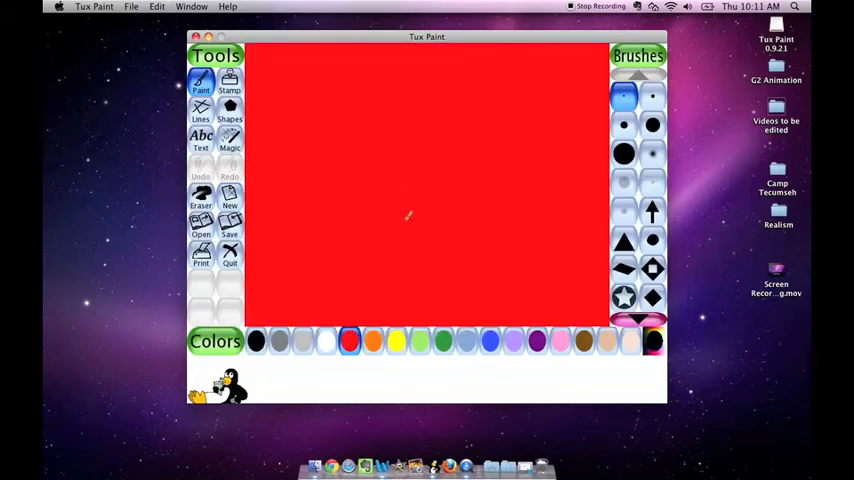
mouse_move(317, 182)
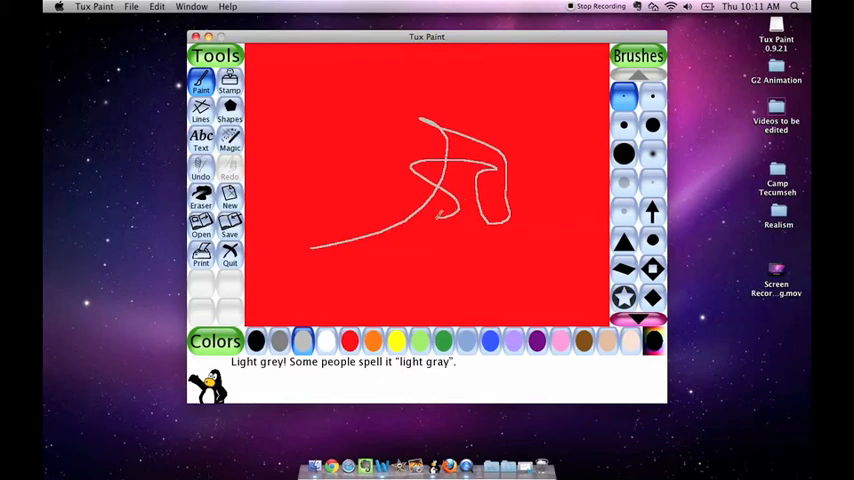
- Switch to the Eraser to rub out part of the light grey scribble
click(200, 195)
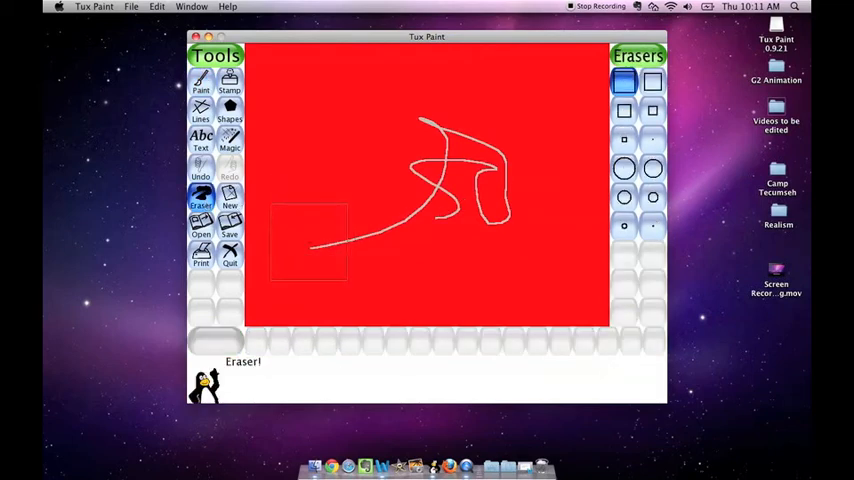